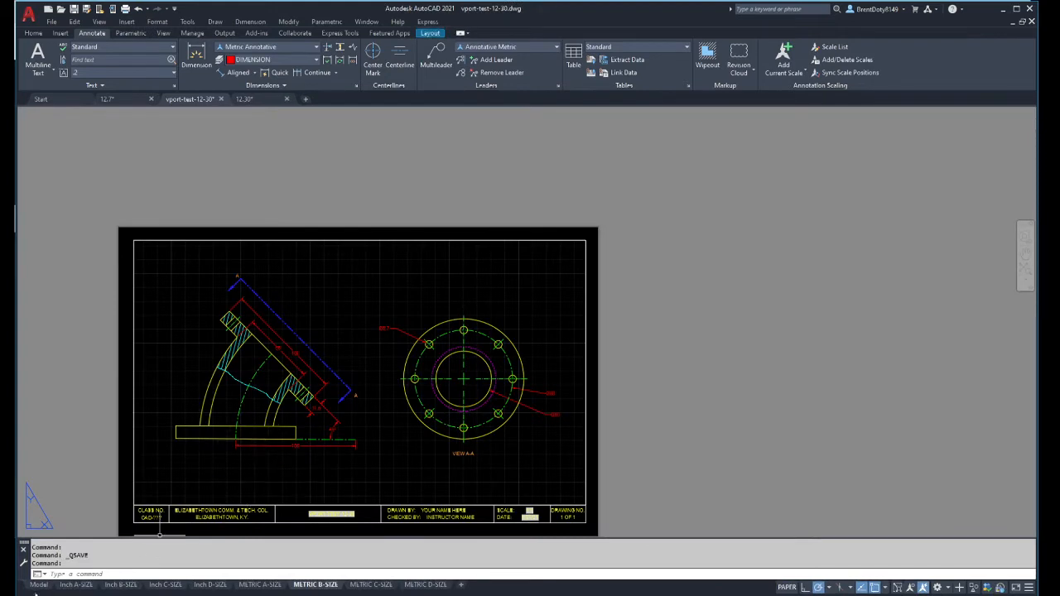
Pan the example elbow's hatched broken-out section in model space, then show the Start page
left_click(38, 584)
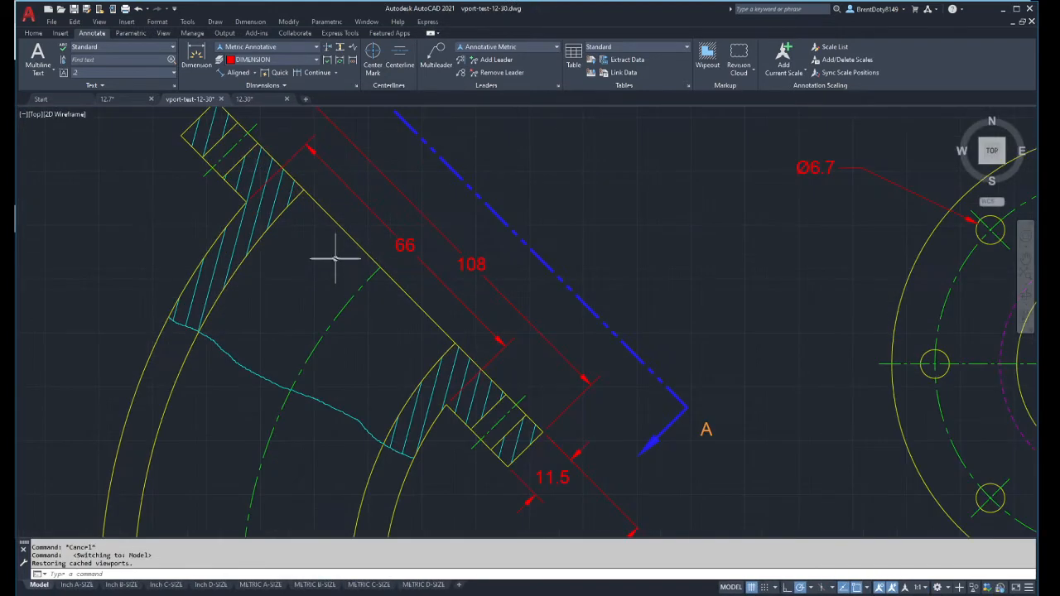
left_click_drag(336, 258, 456, 310)
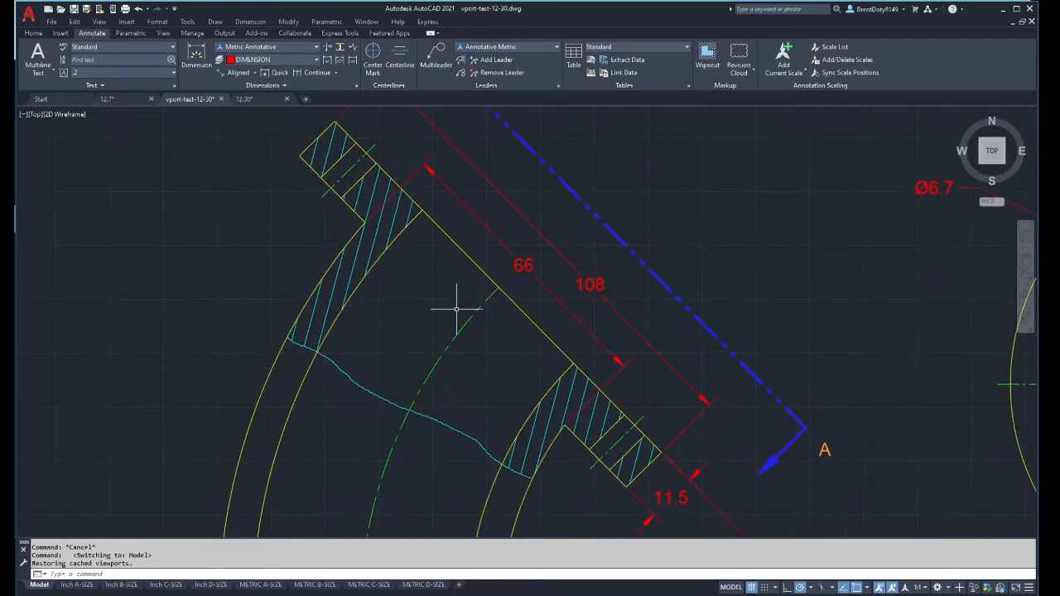
mouse_move(340, 426)
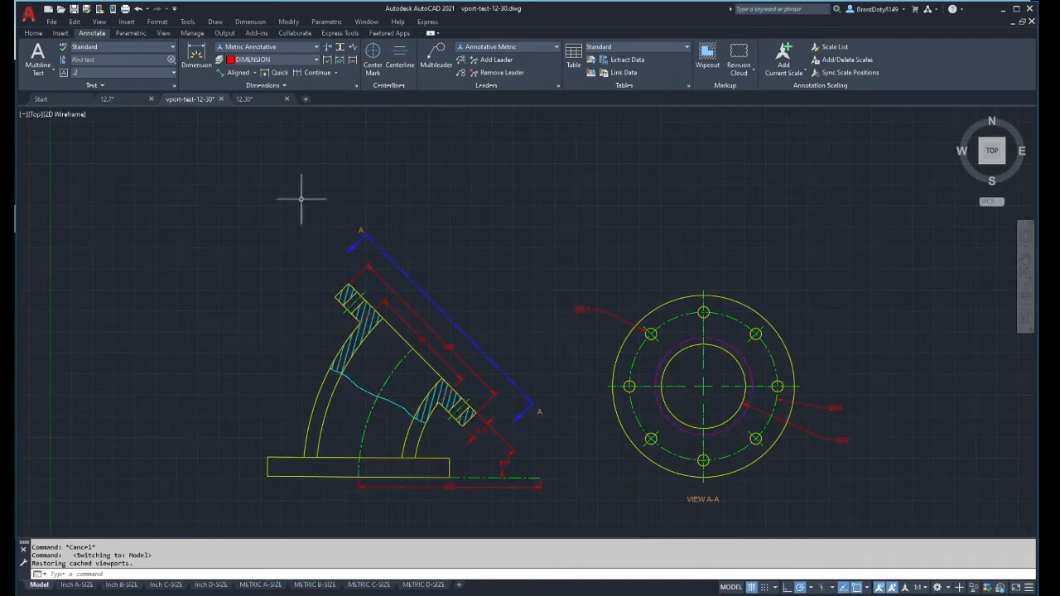
mouse_move(202, 129)
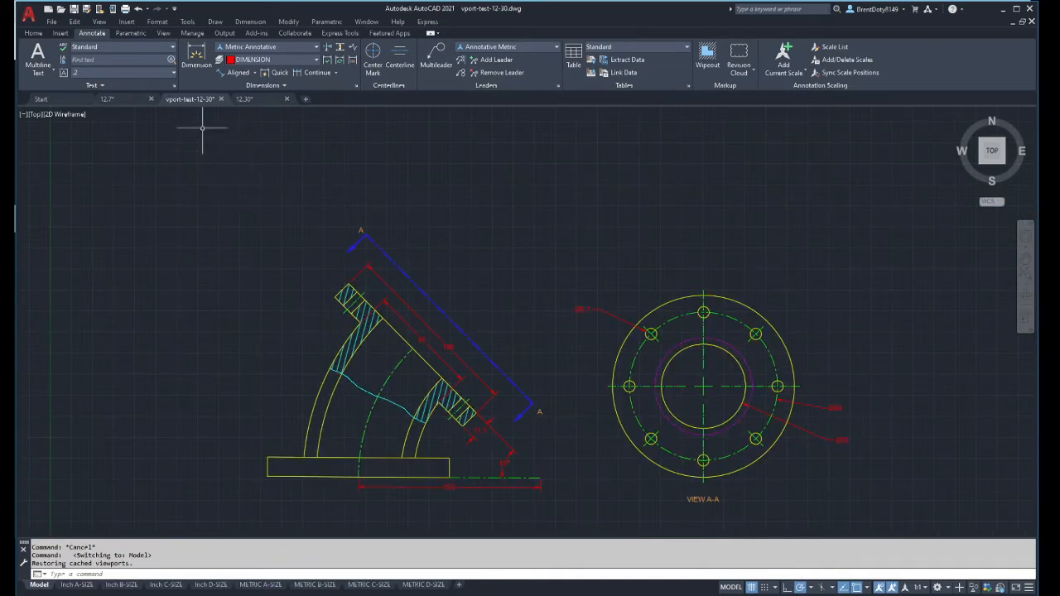
left_click(40, 99)
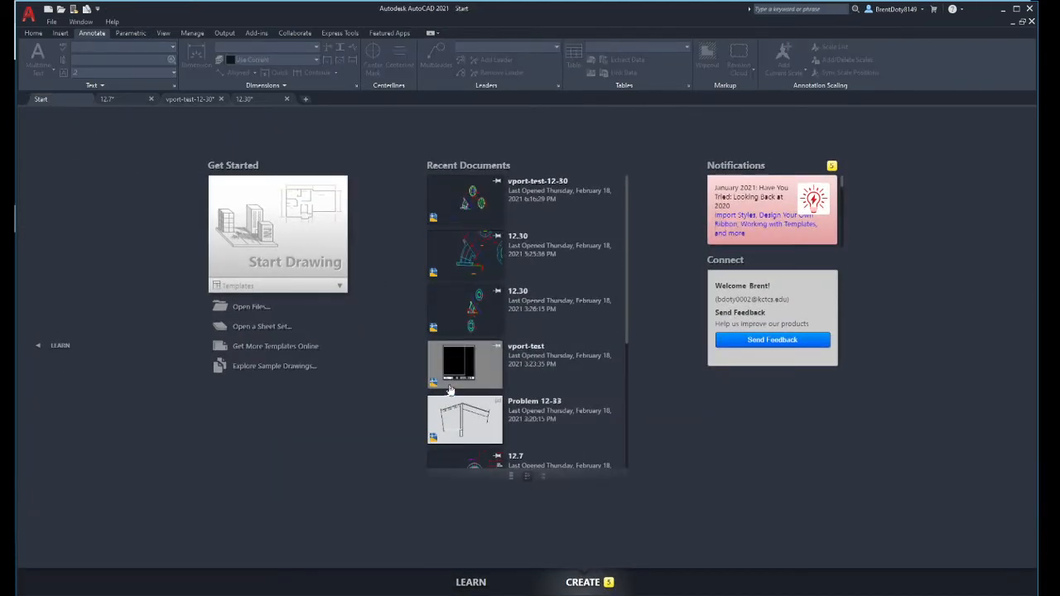
Browse Recent Documents, then return to the vport-test-12-30 elbow drawing
scroll("down", 3)
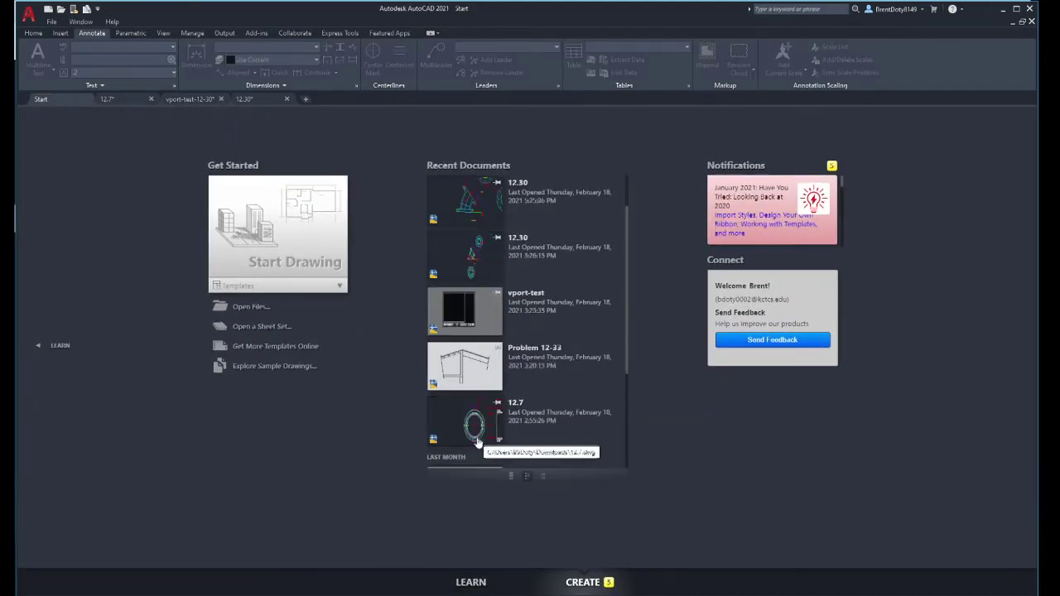
scroll("down", 3)
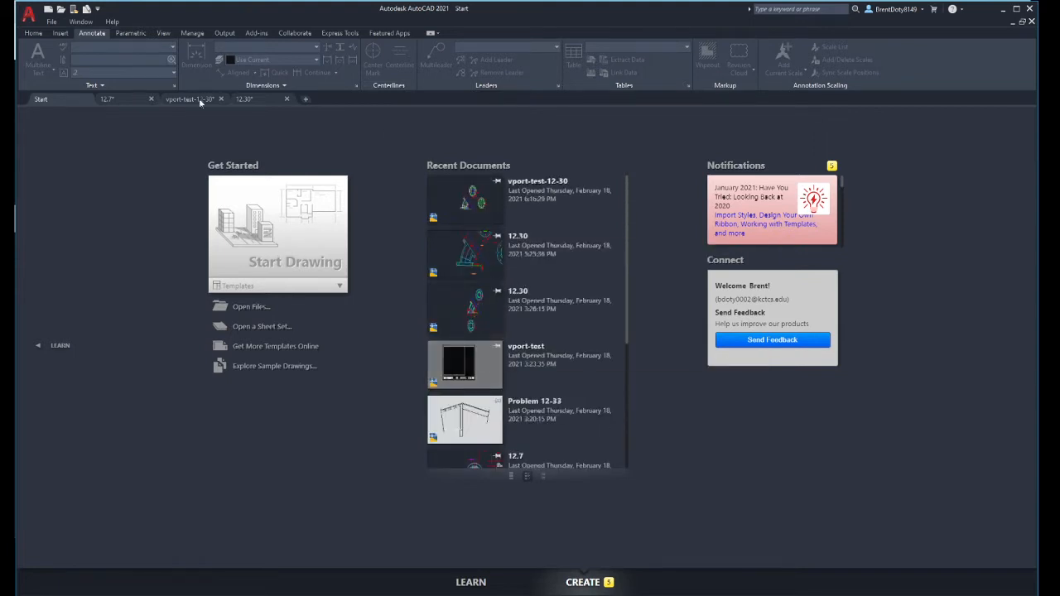
left_click(189, 99)
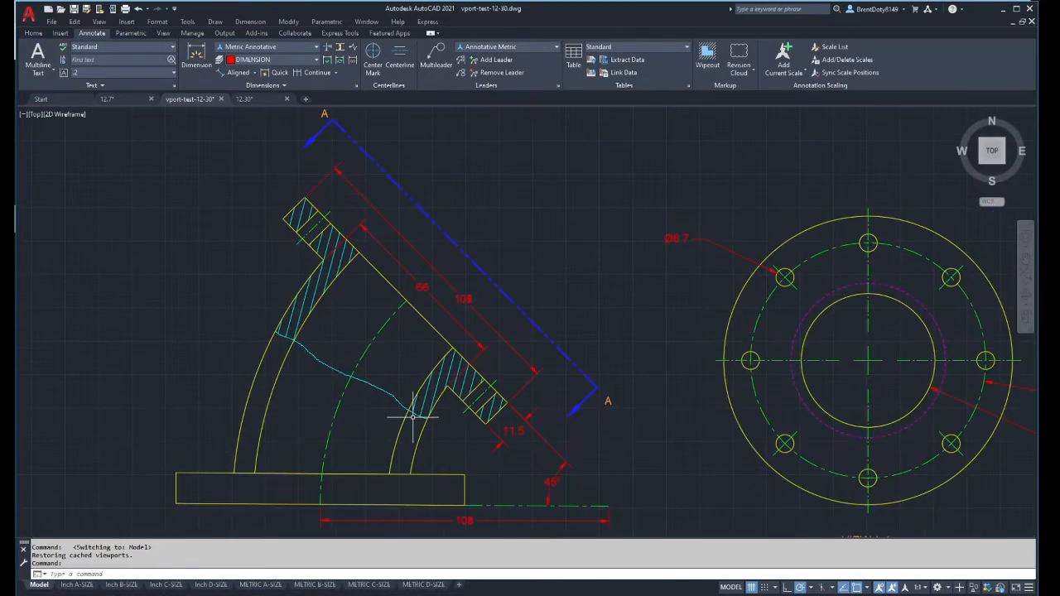
mouse_move(308, 350)
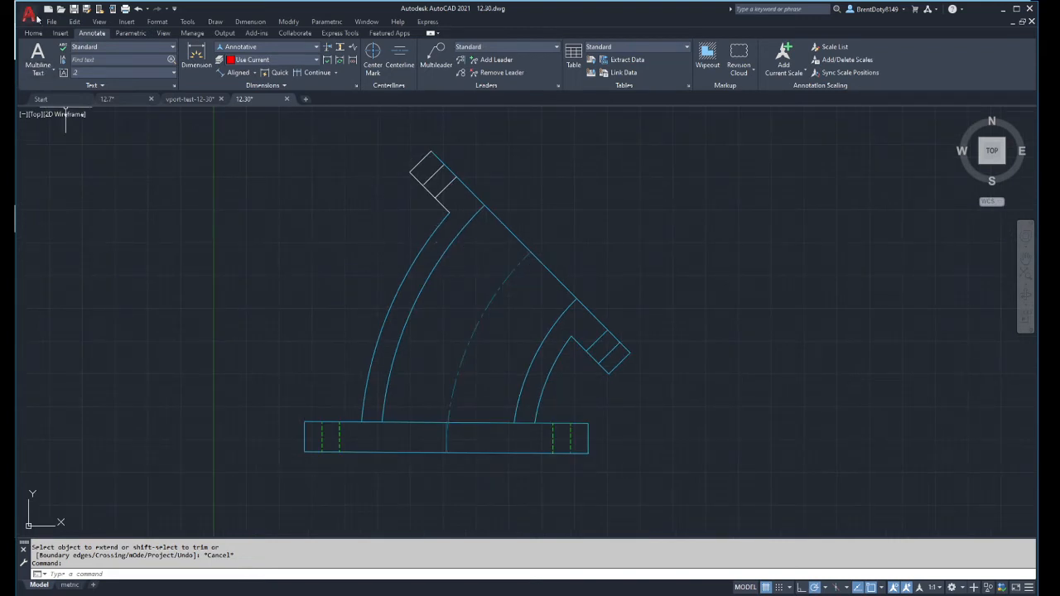
Start a polyline break line outside the outer wall and add zigzag vertices across the elbow
left_click(33, 32)
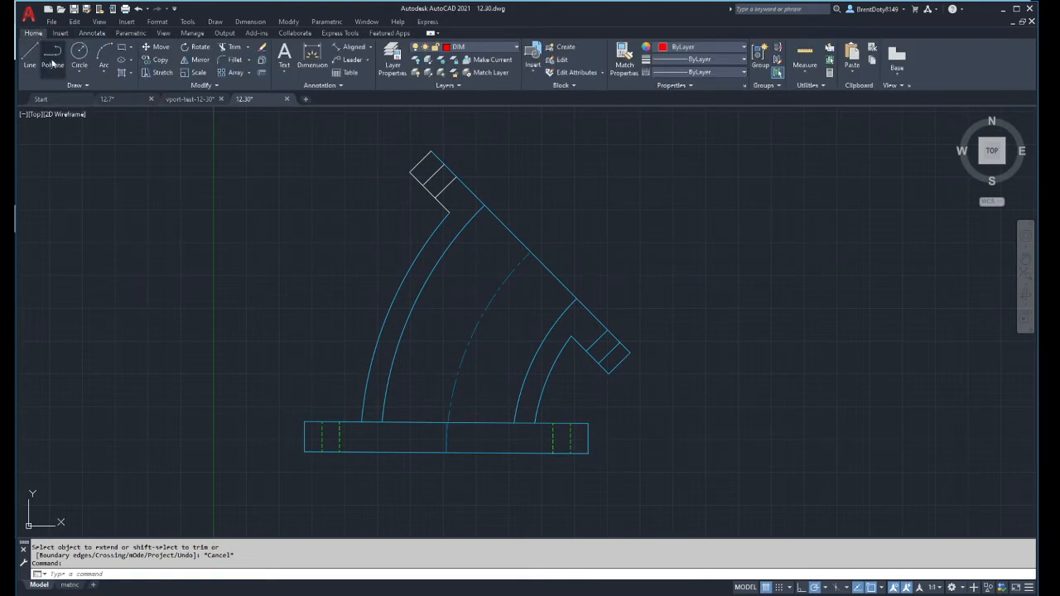
left_click(52, 65)
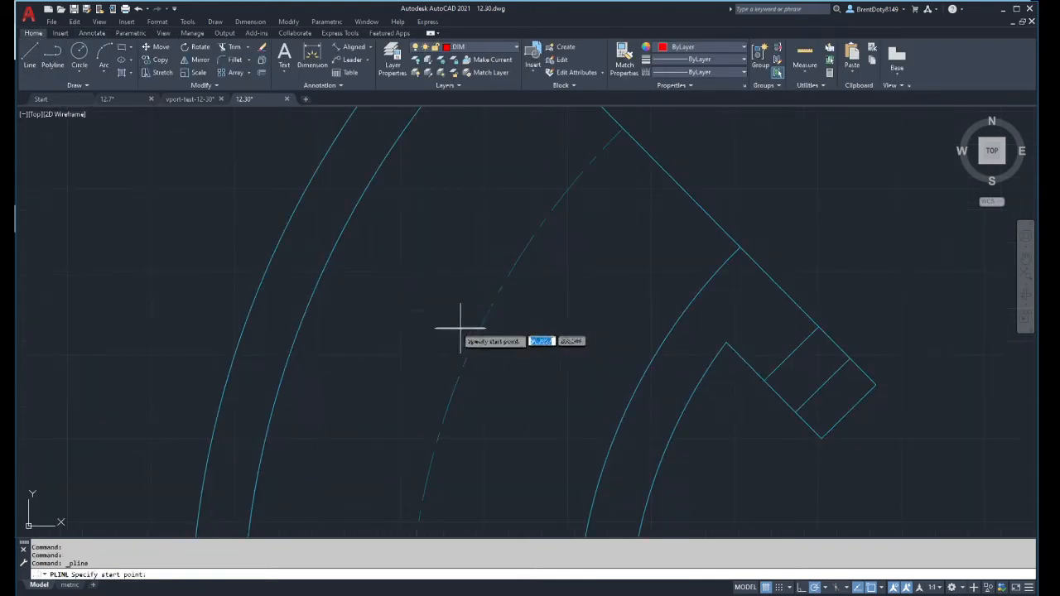
mouse_move(265, 158)
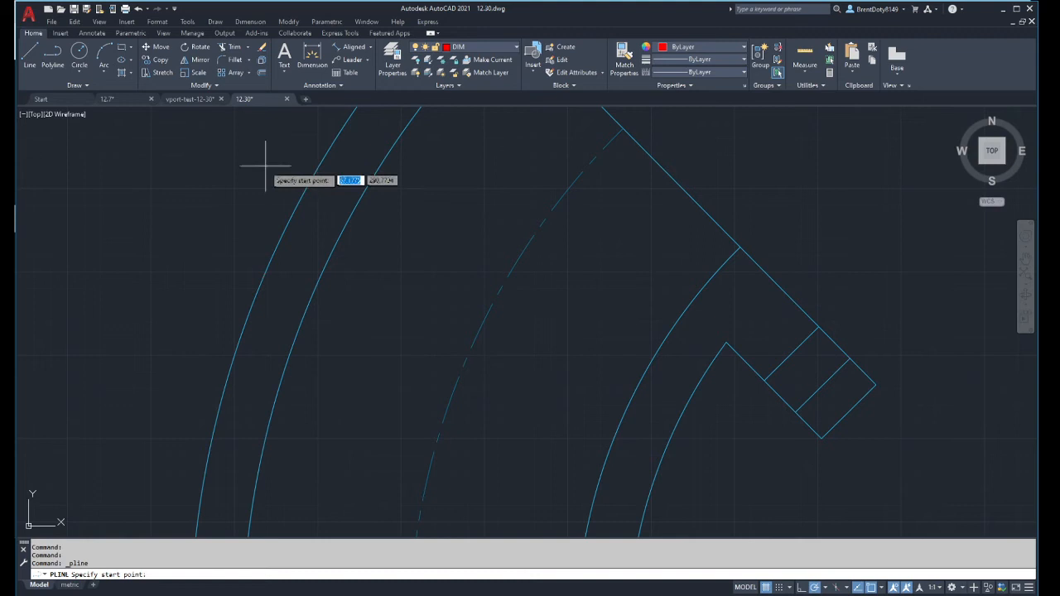
mouse_move(286, 180)
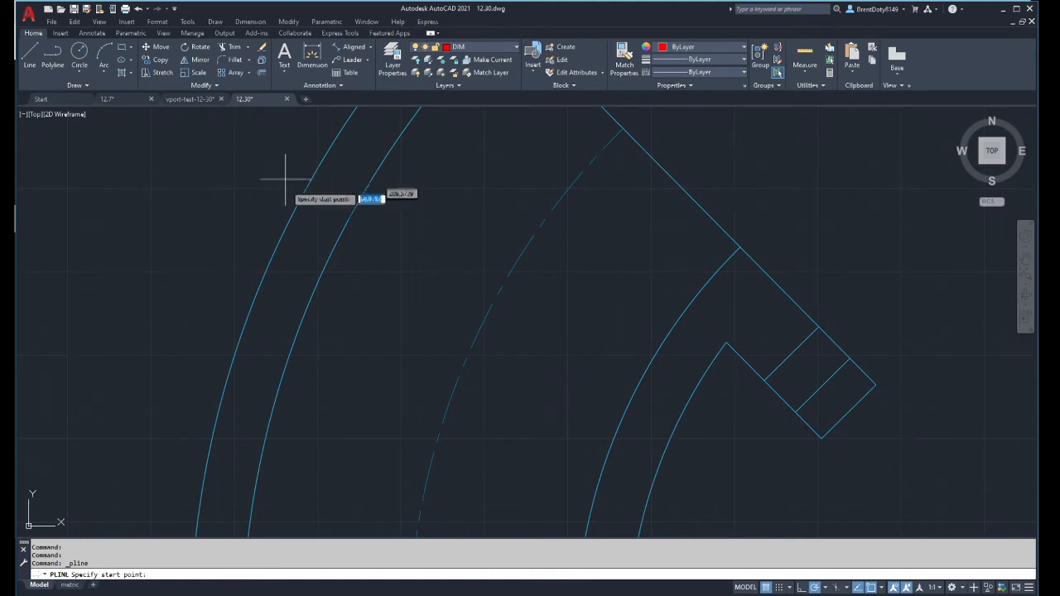
mouse_move(566, 522)
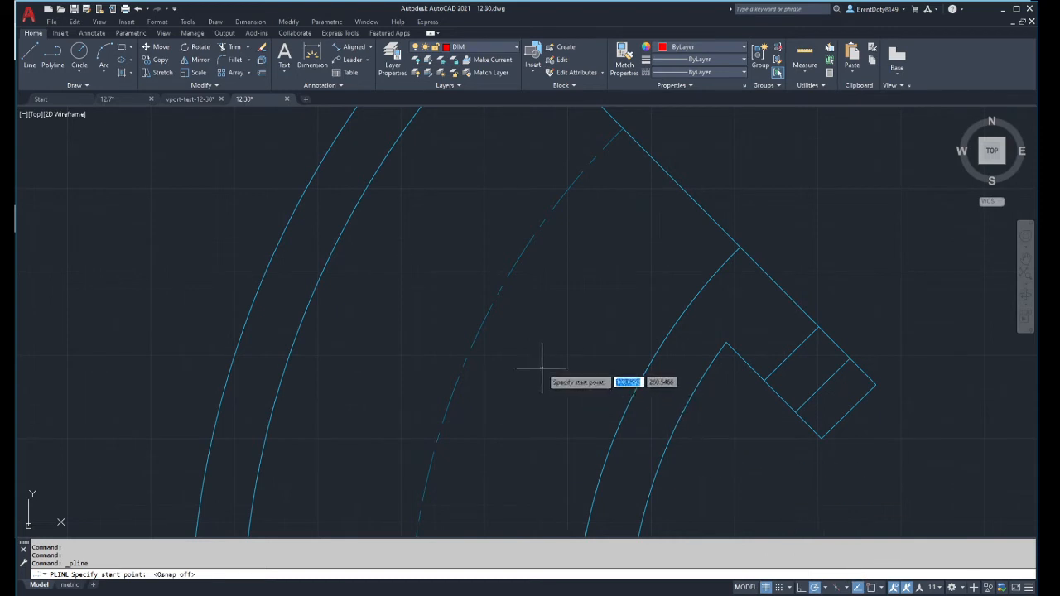
left_click(542, 367)
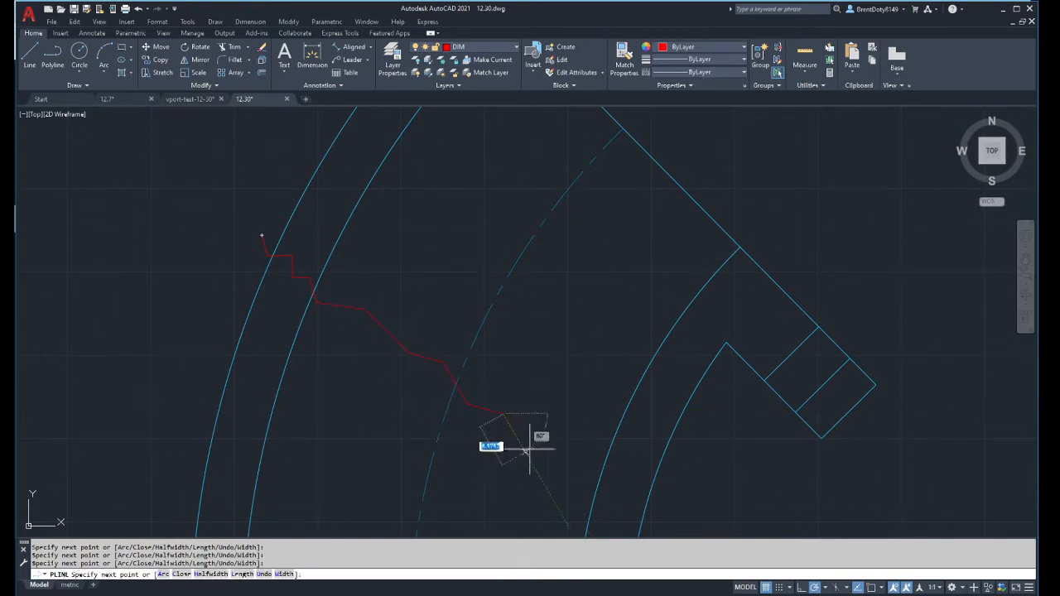
left_click(526, 447)
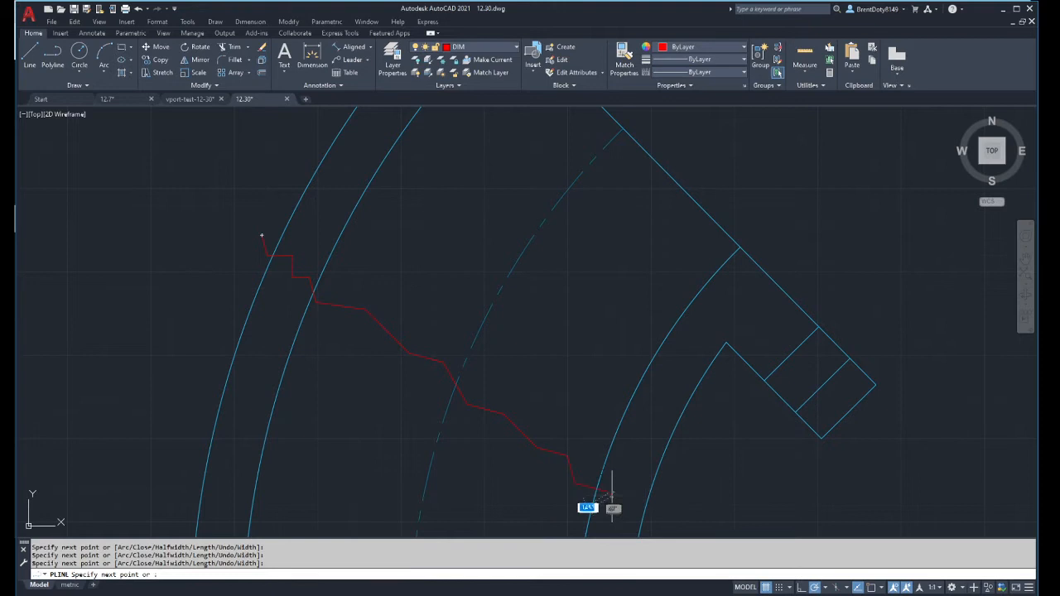
mouse_move(677, 518)
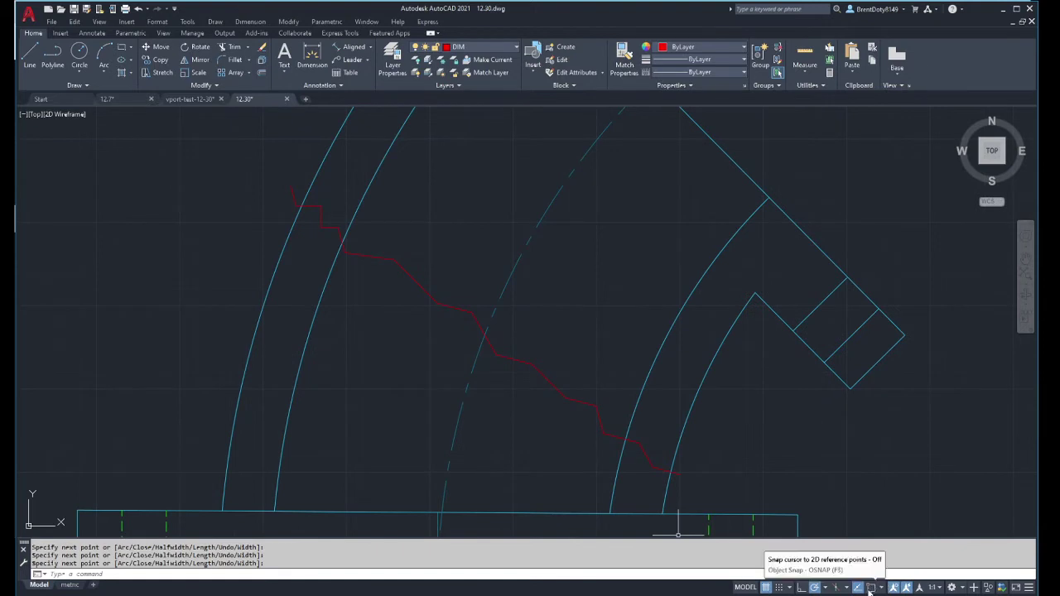
Re-enable OSNAP and trim the break line's overhanging end at the elbow wall
left_click(869, 587)
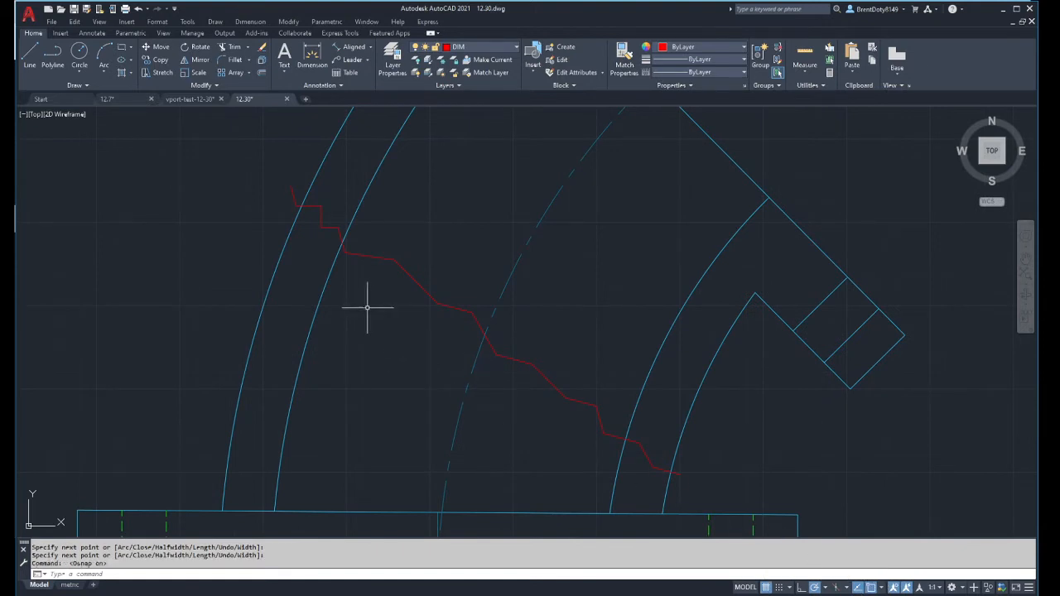
left_click(235, 47)
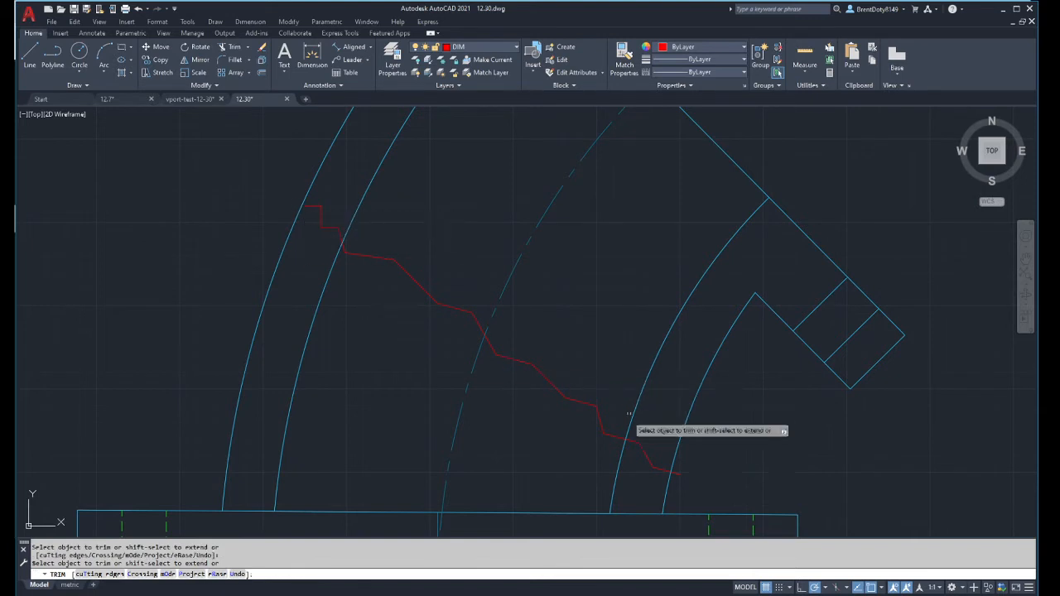
left_click(700, 464)
type("SKETCH")
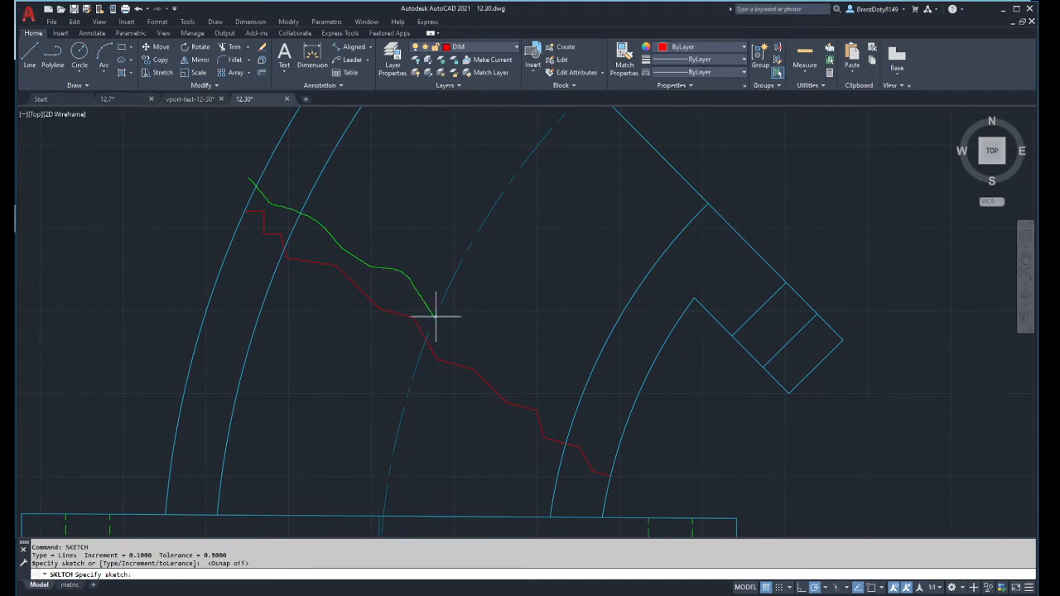
Sketch a freehand wavy line along the polyline across the elbow wall
left_click_drag(435, 317, 629, 455)
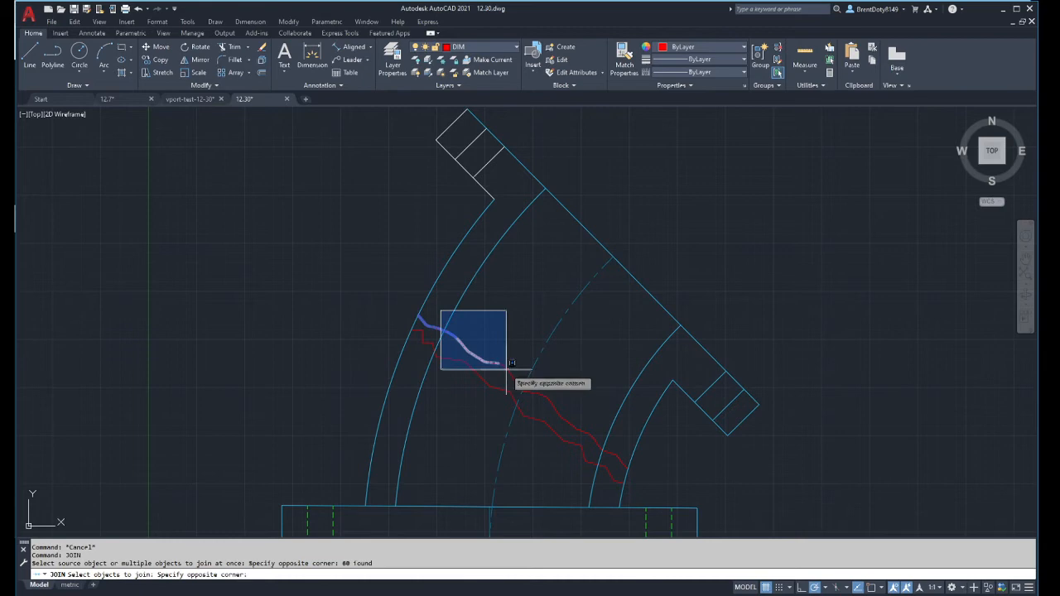
Select the sketched wavy segments and join them into one break line
left_click(563, 414)
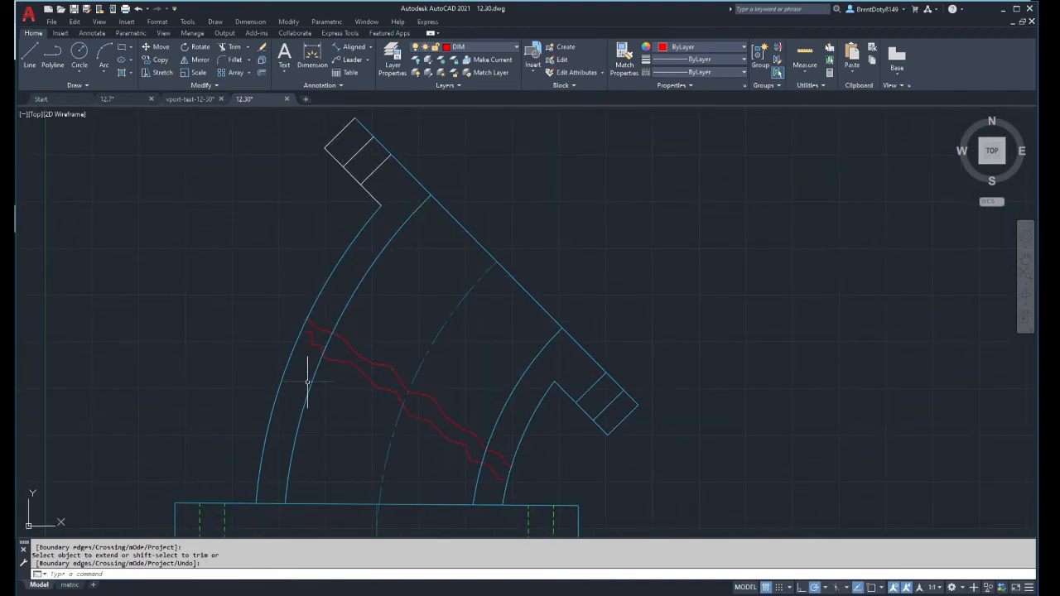
mouse_move(343, 362)
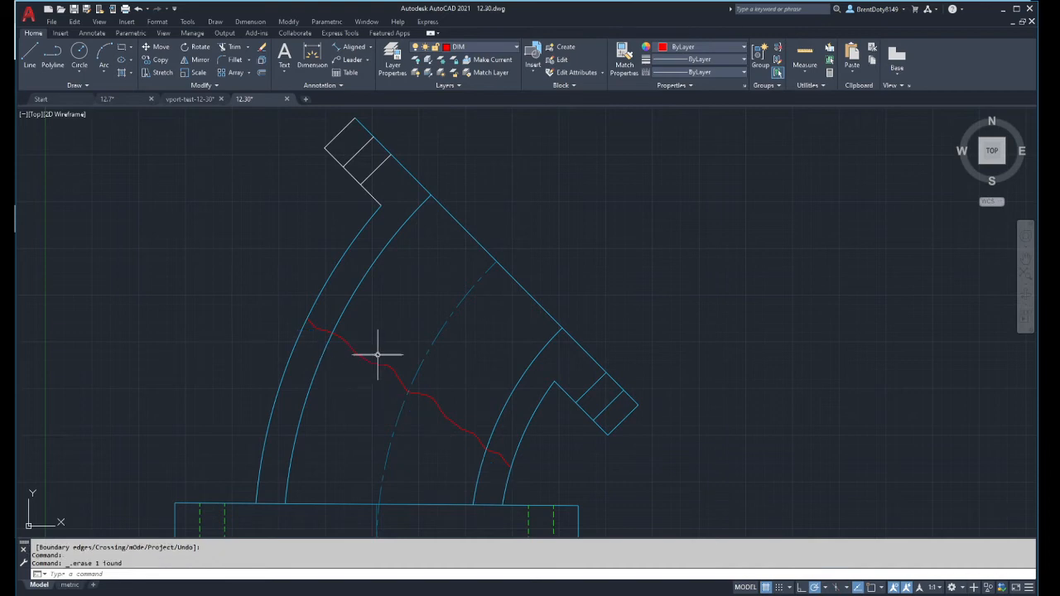
mouse_move(377, 386)
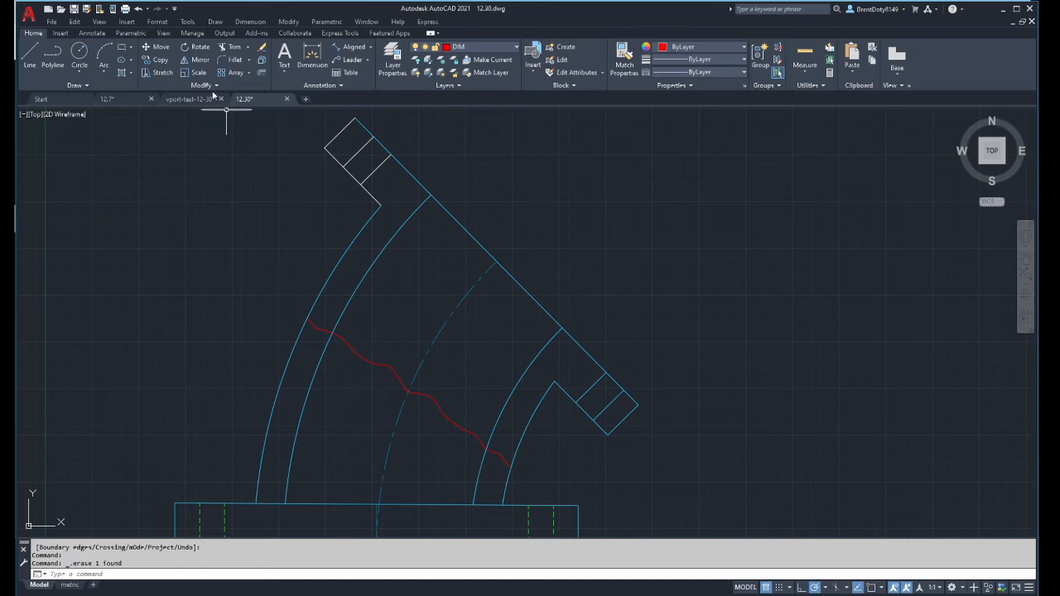
mouse_move(122, 72)
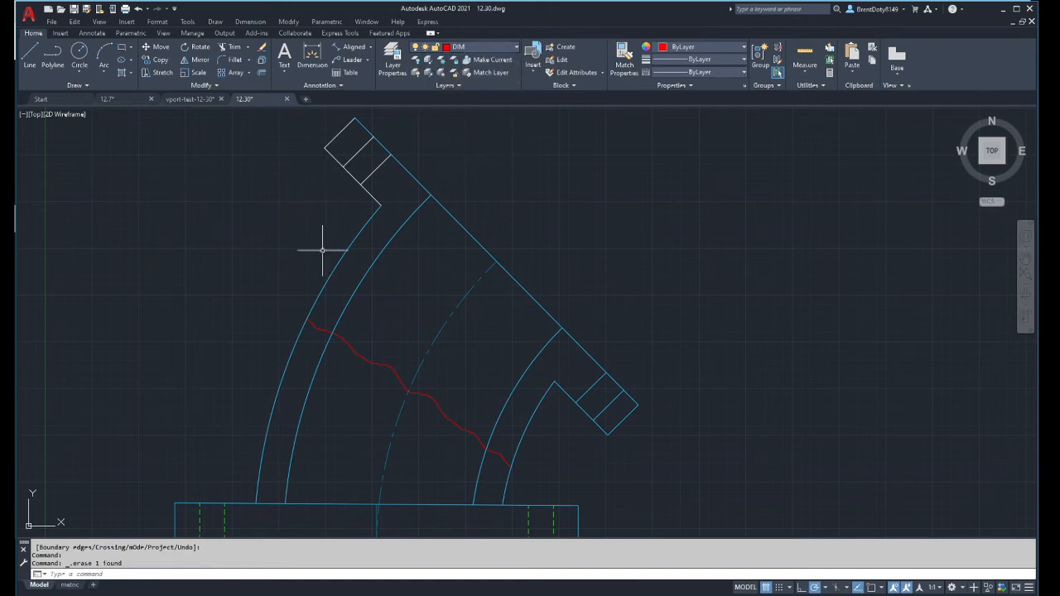
mouse_move(180, 140)
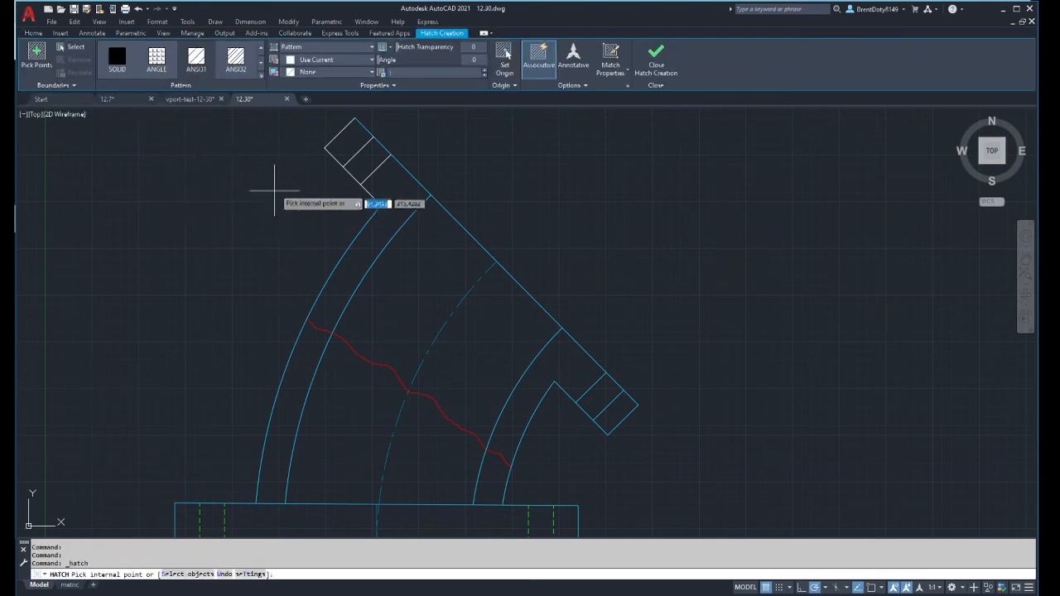
Set the ANSI31 hatch scale to 29 and pick the upper flange end region
left_click(348, 145)
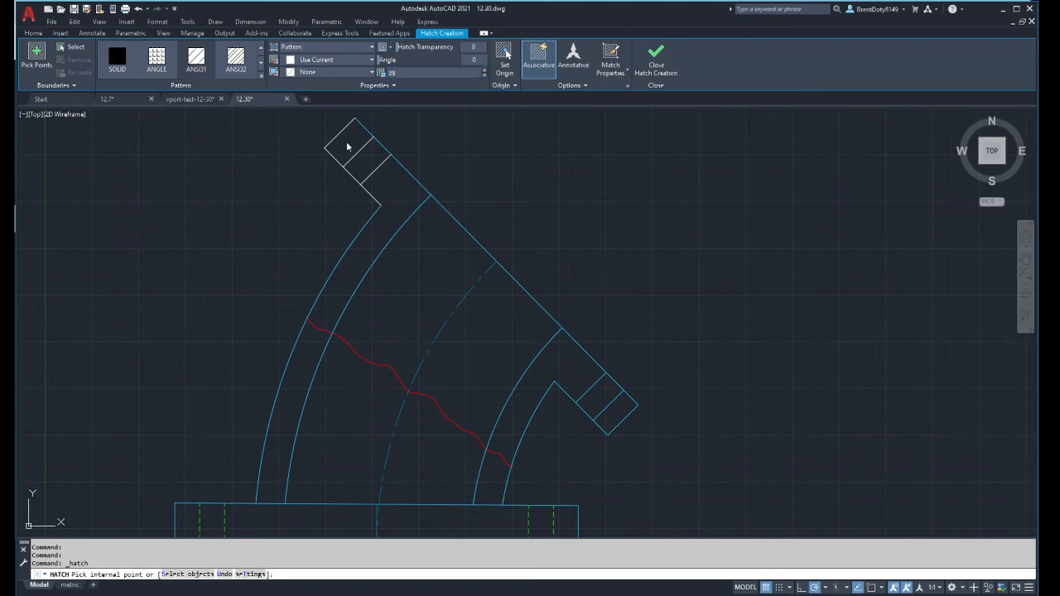
left_click(348, 147)
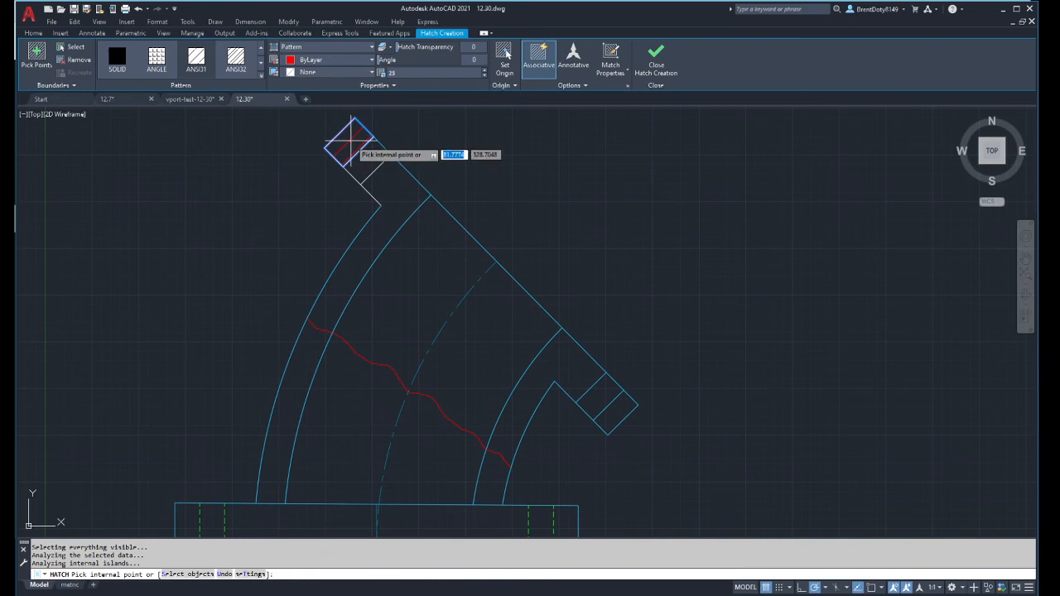
mouse_move(352, 153)
type("30")
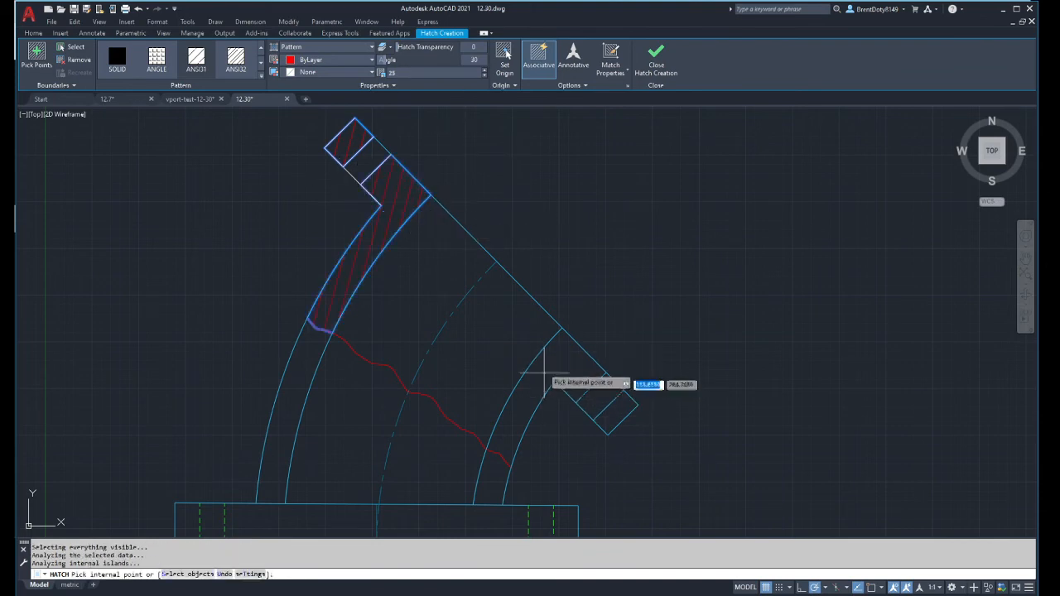
Hatch the lower-right broken-out wall and close Hatch Creation
left_click(579, 389)
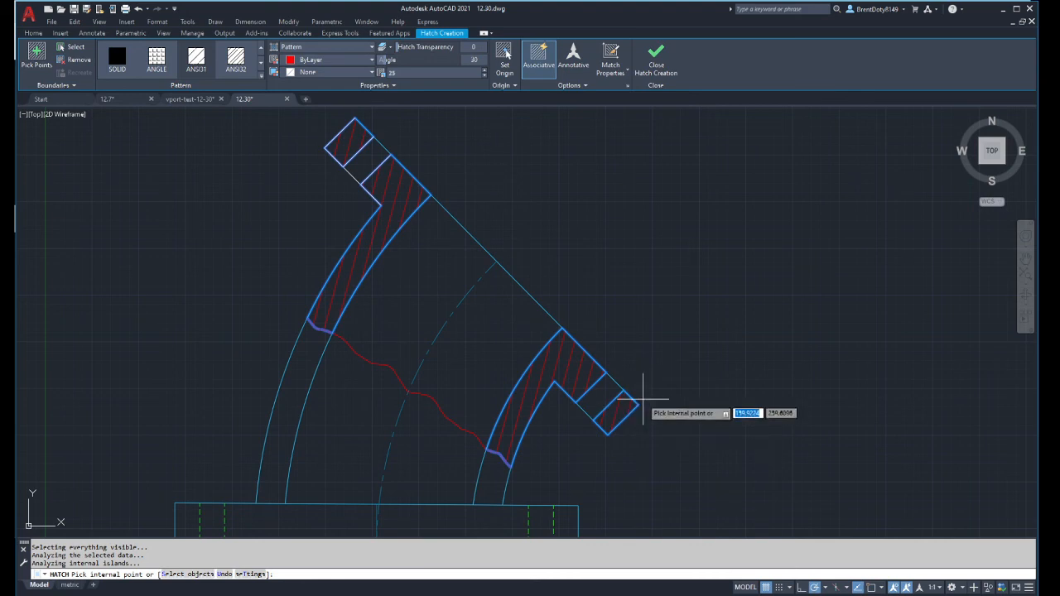
mouse_move(563, 273)
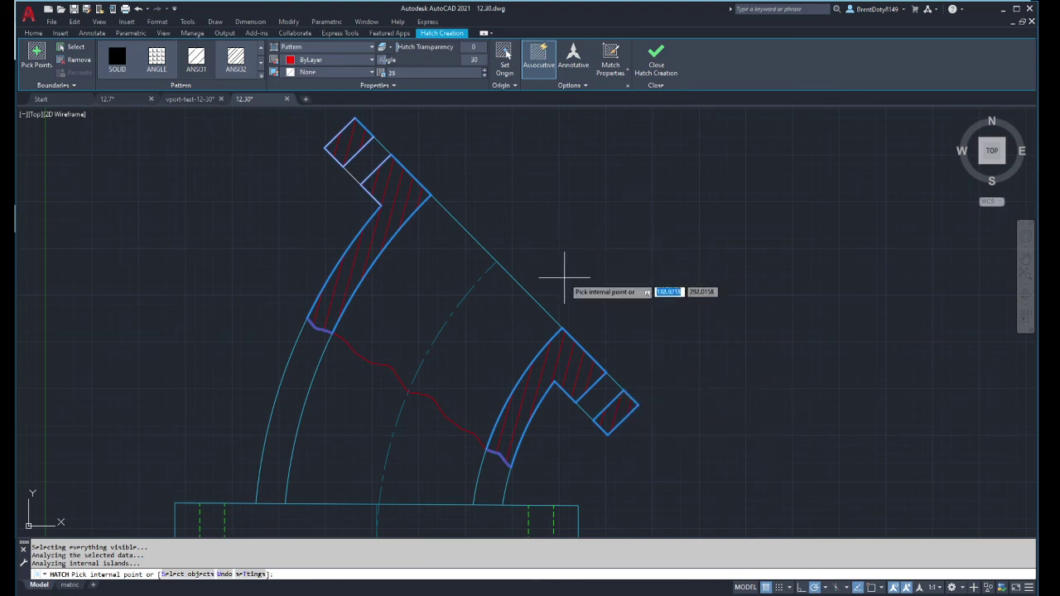
mouse_move(523, 288)
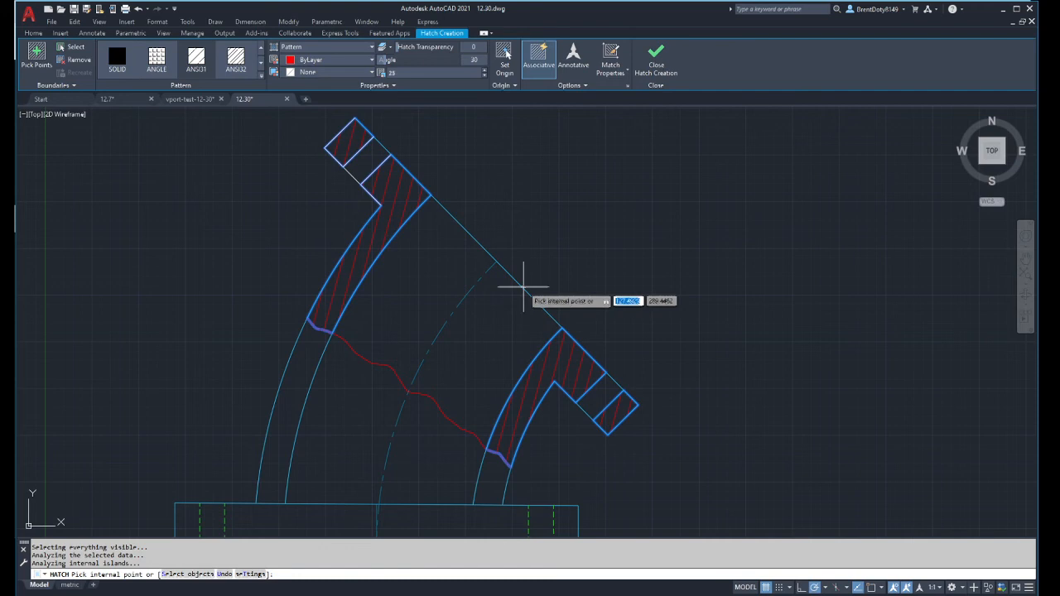
mouse_move(397, 157)
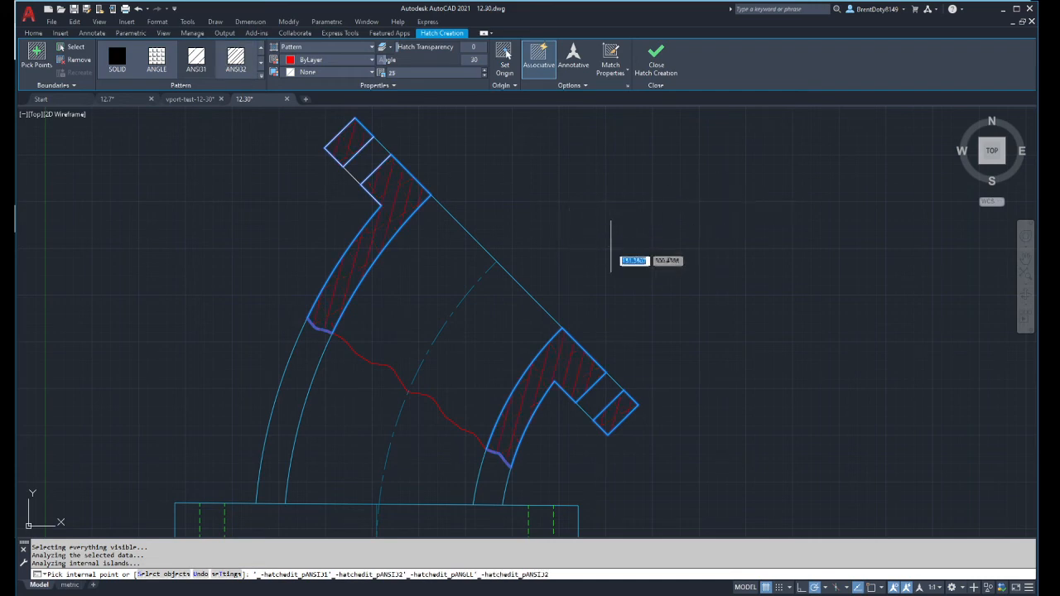
mouse_move(331, 345)
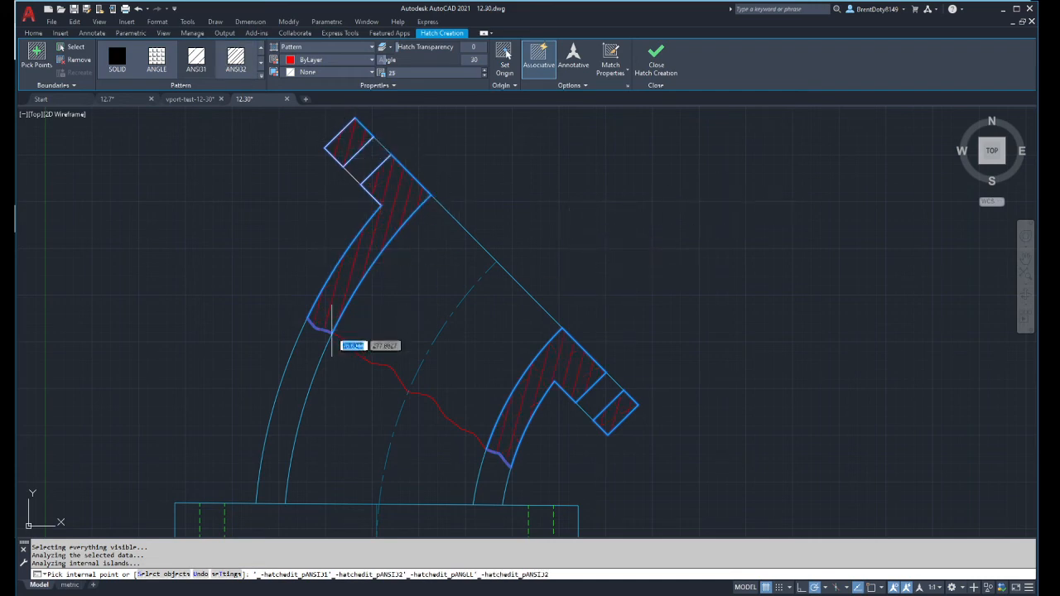
mouse_move(525, 468)
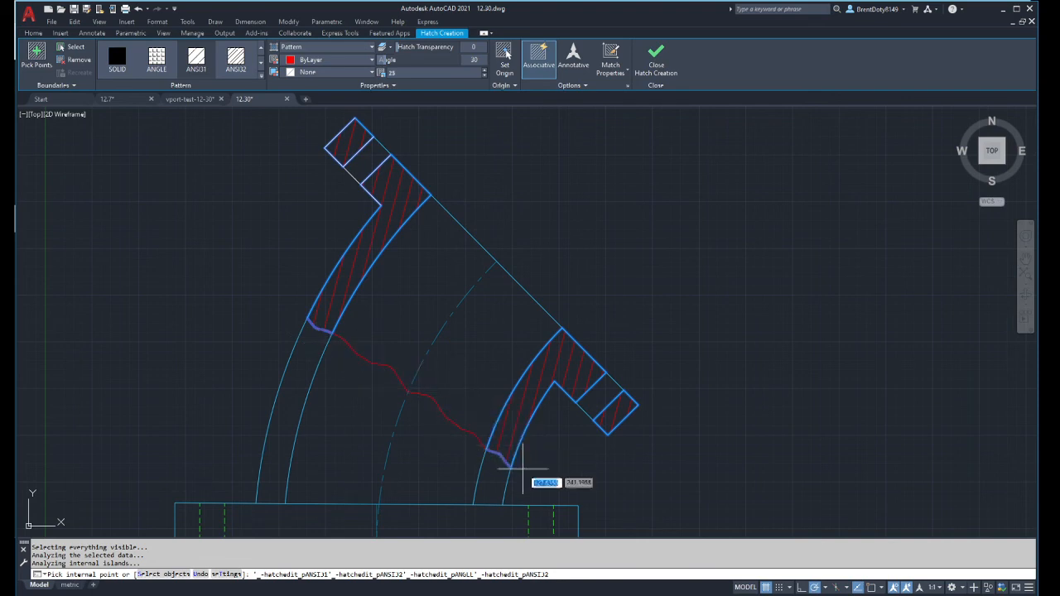
mouse_move(705, 271)
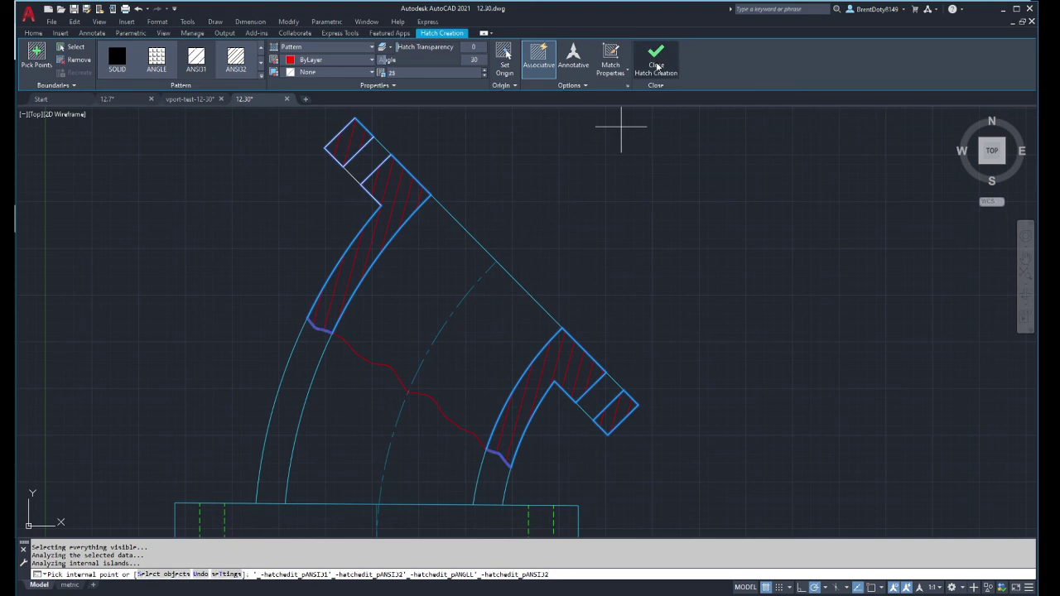
left_click(655, 58)
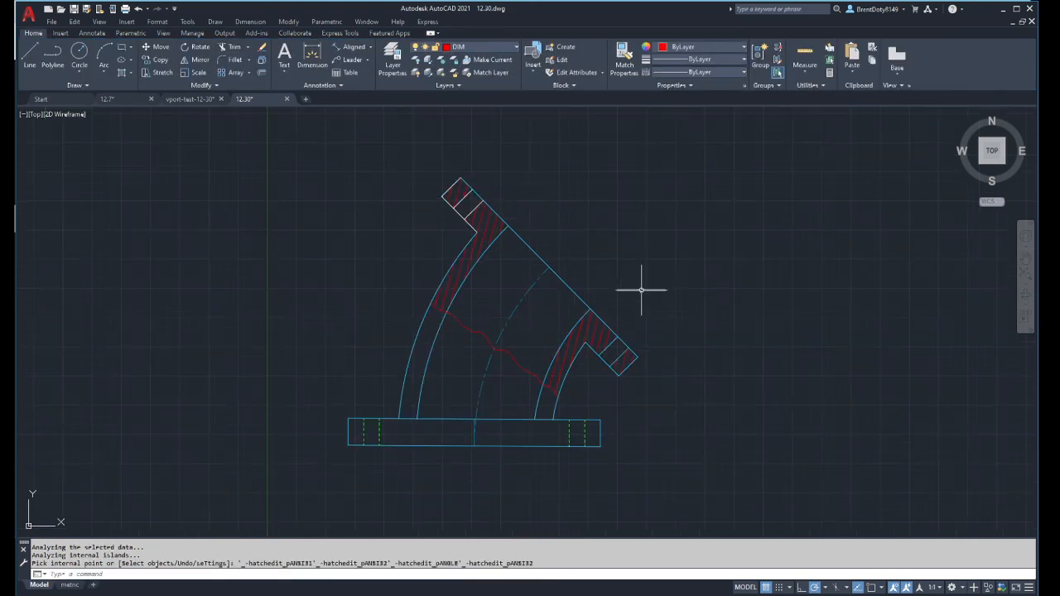
mouse_move(649, 262)
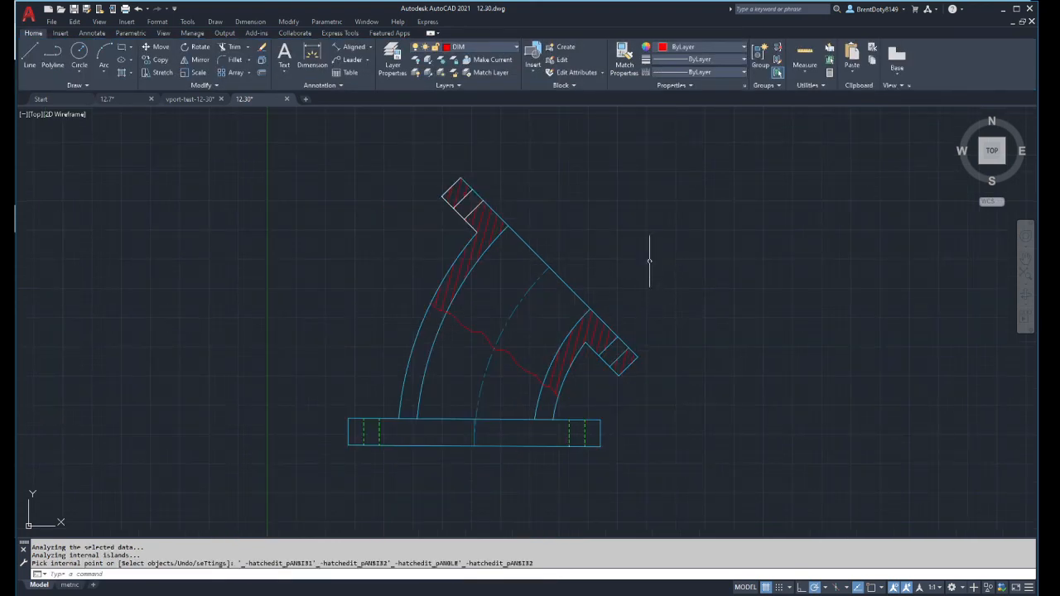
mouse_move(636, 280)
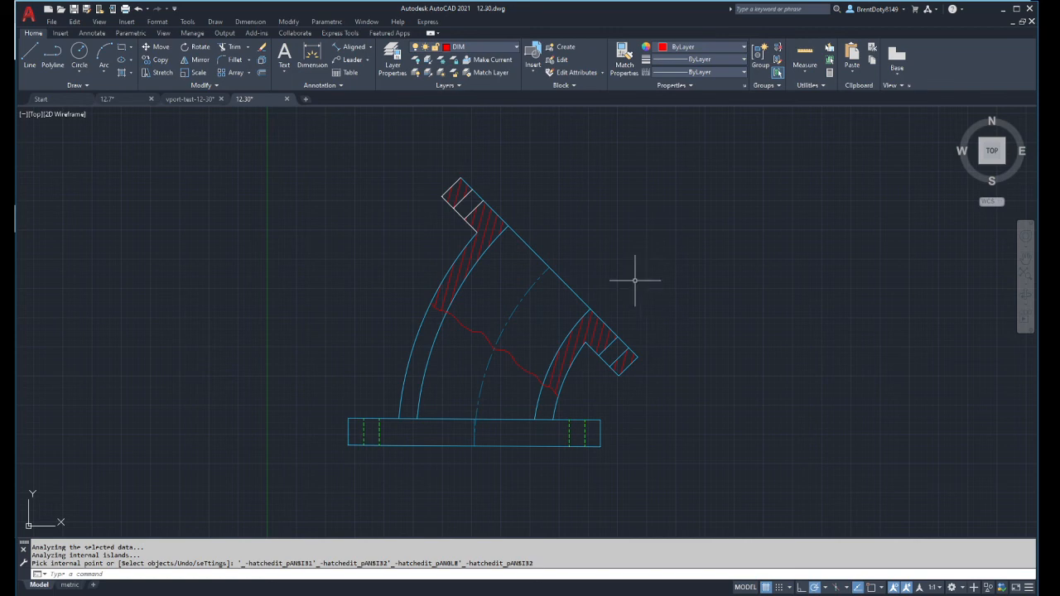
mouse_move(632, 283)
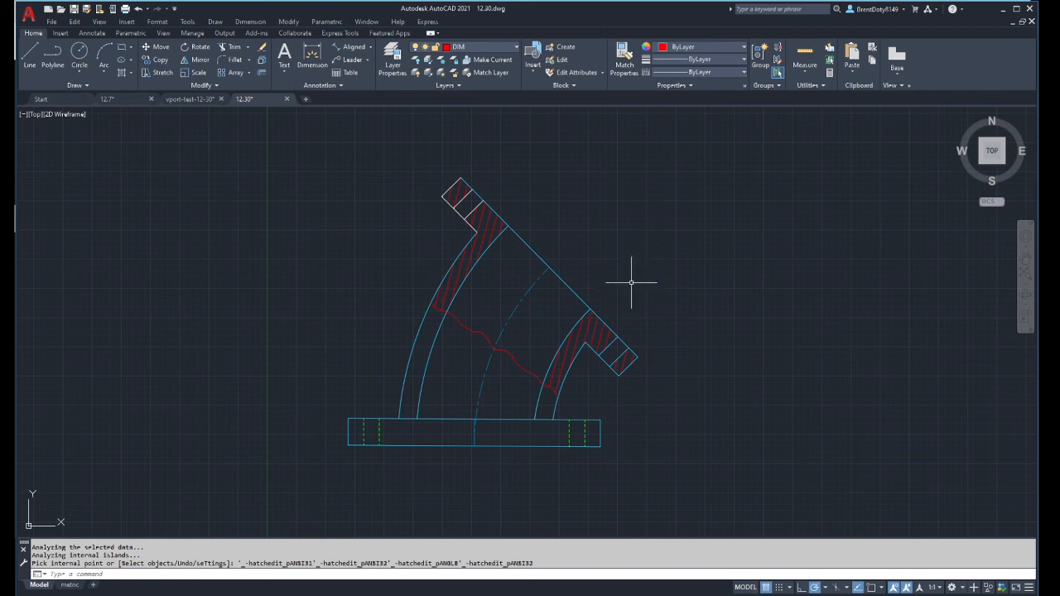
mouse_move(634, 292)
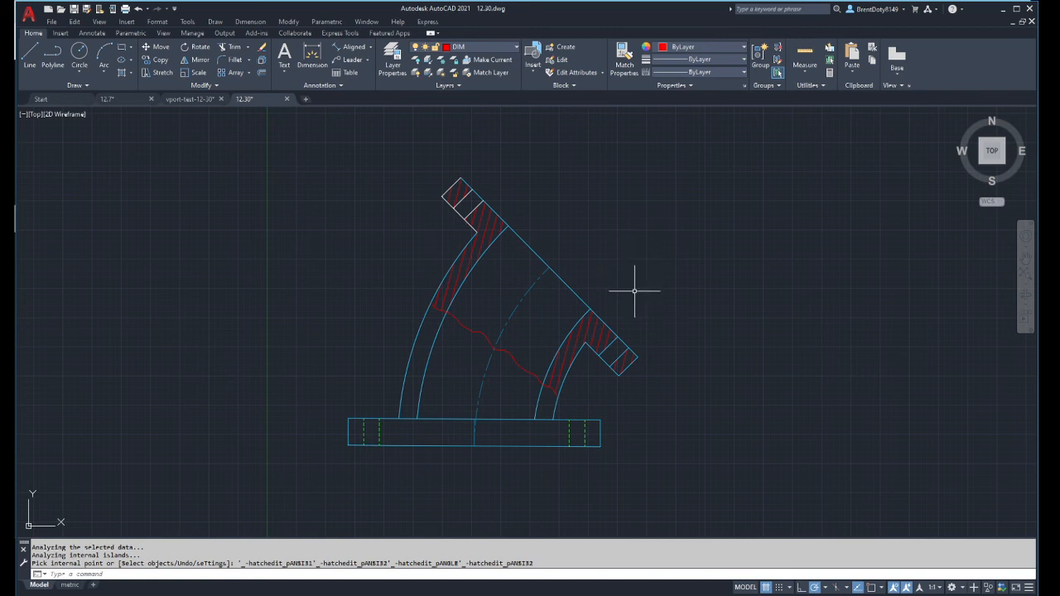
left_click(472, 261)
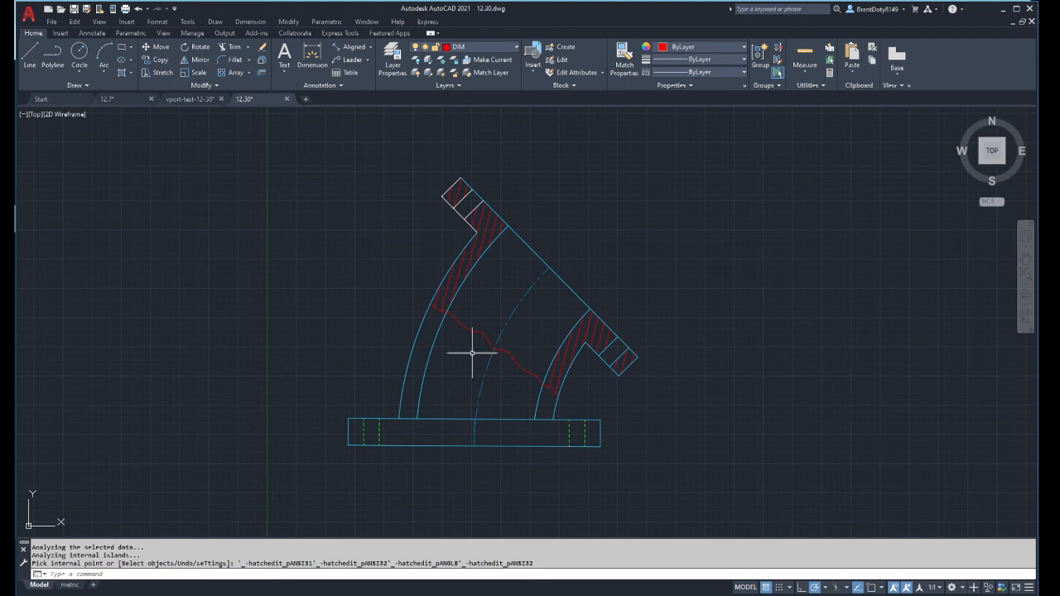
scroll("up", 3)
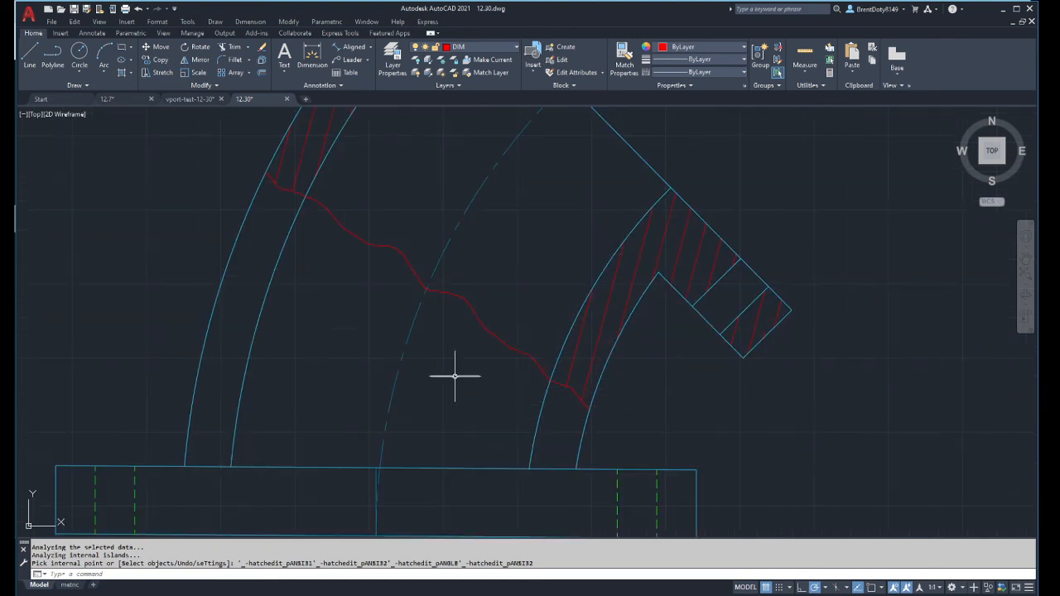
mouse_move(247, 321)
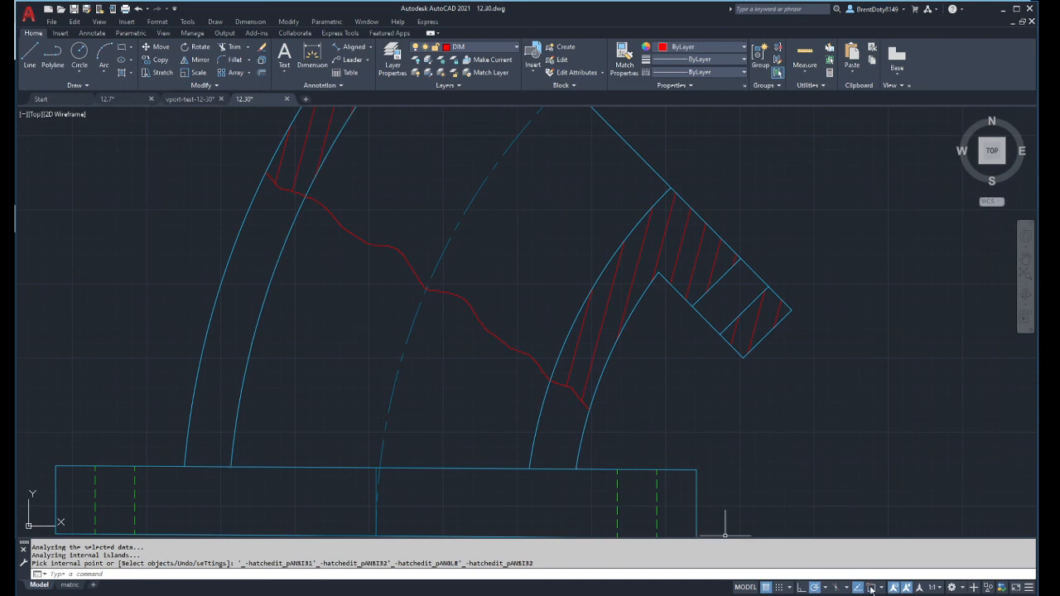
mouse_move(870, 587)
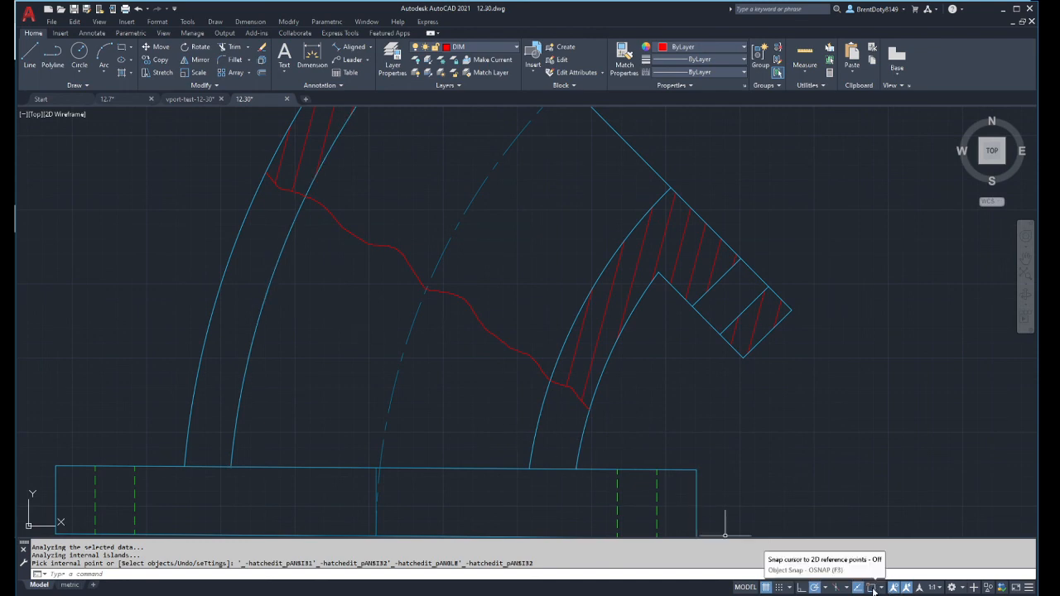
Switch OSNAP on from the status bar
left_click(872, 587)
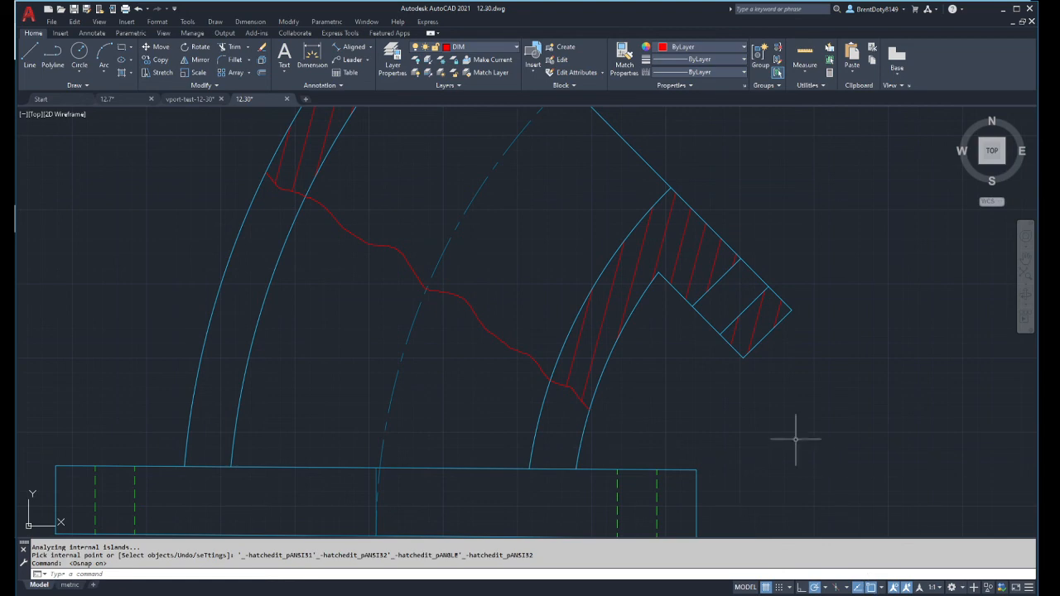
mouse_move(795, 442)
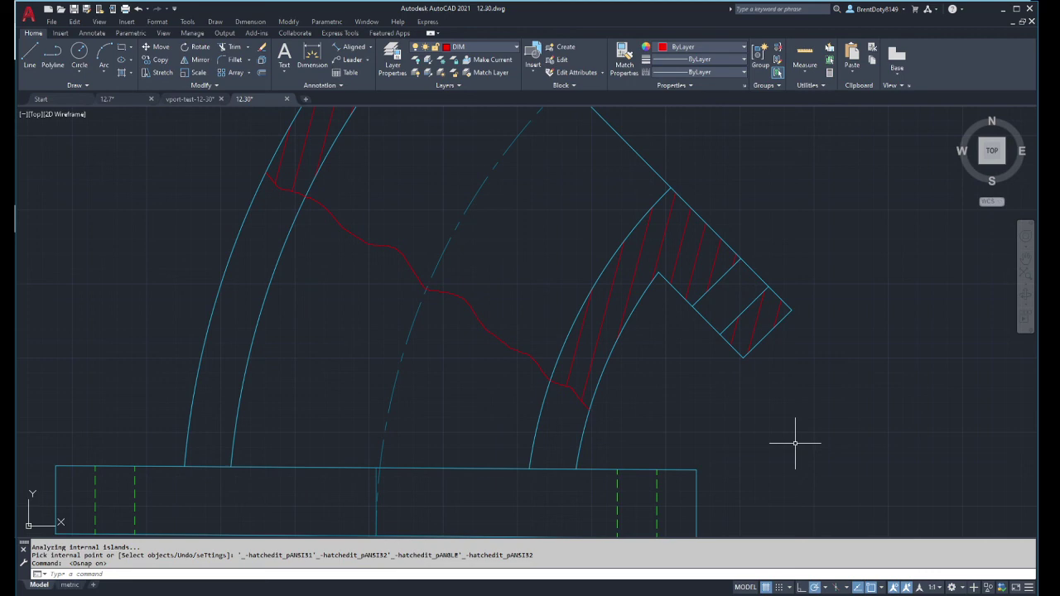
mouse_move(1031, 434)
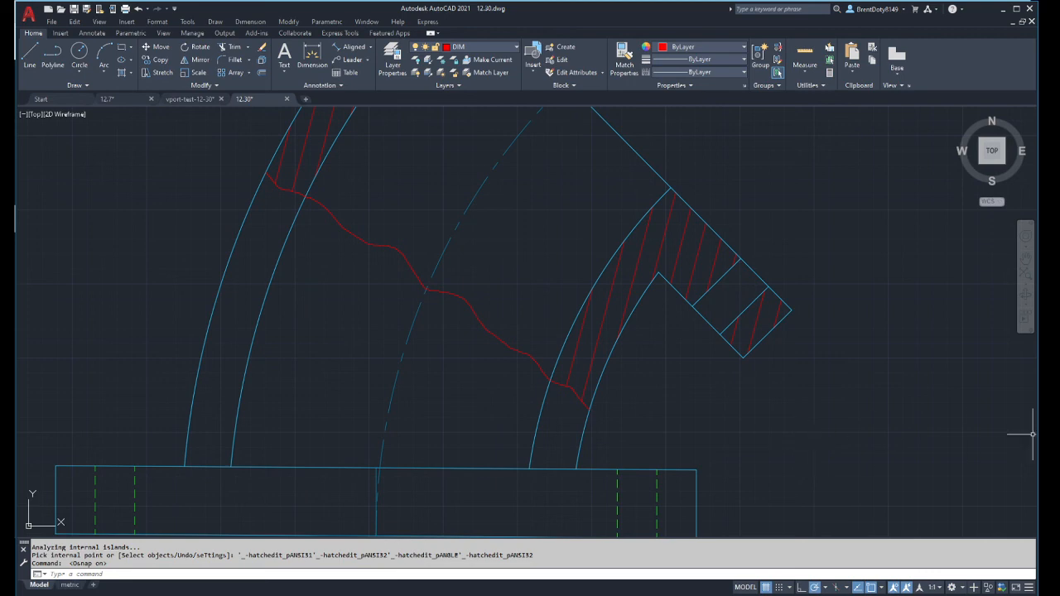